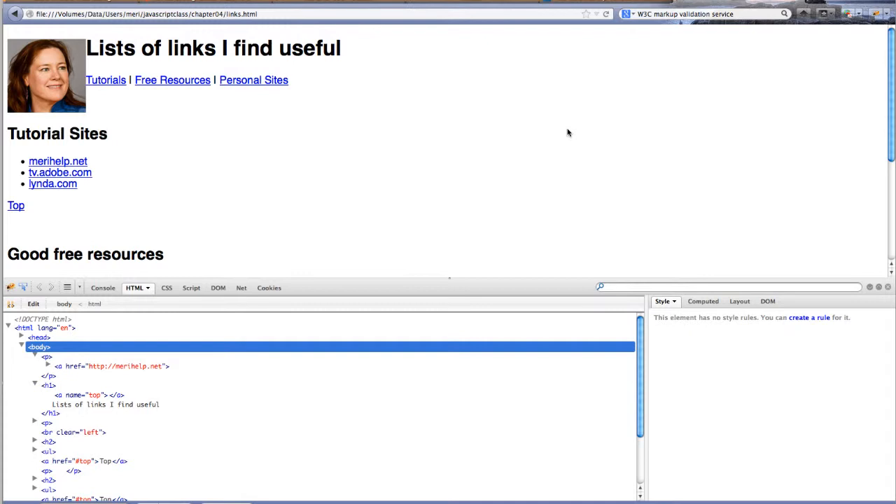
Step: Scroll through the links page, jump back to the Top anchor, then to Personal Sites
{"action": "scroll", "scroll_direction": "down", "scroll_amount": 3}
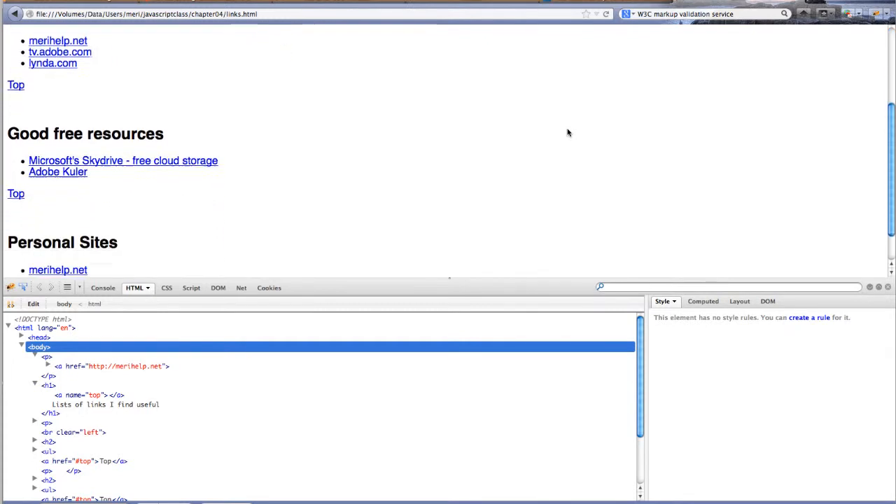
{"action": "scroll", "scroll_direction": "up", "scroll_amount": 3}
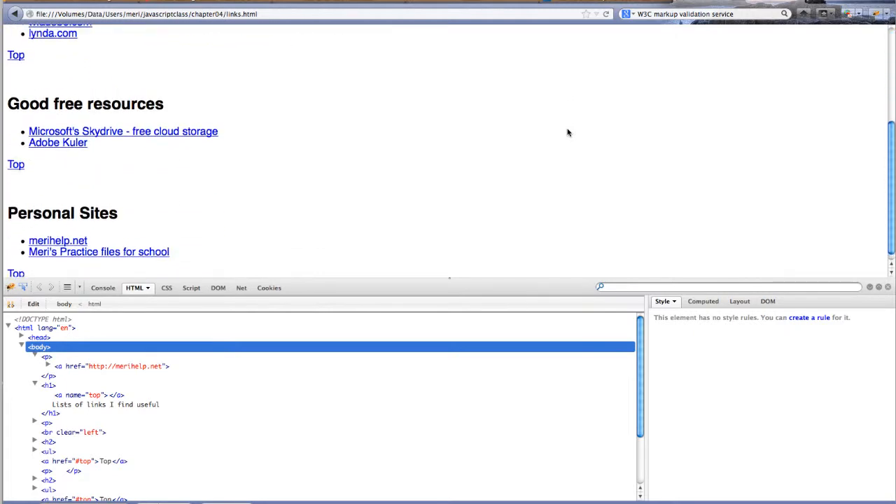
{"action": "scroll", "scroll_direction": "up", "scroll_amount": 3}
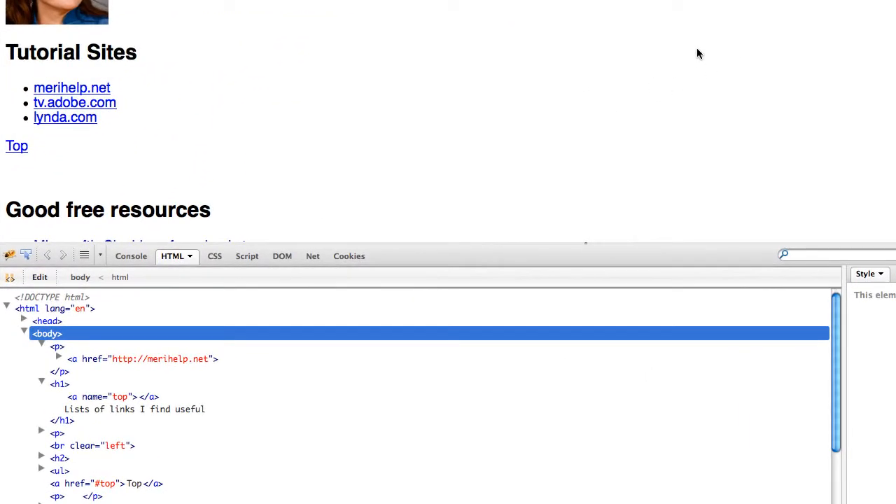
{"action": "mouse_move", "coordinate": [179, 112]}
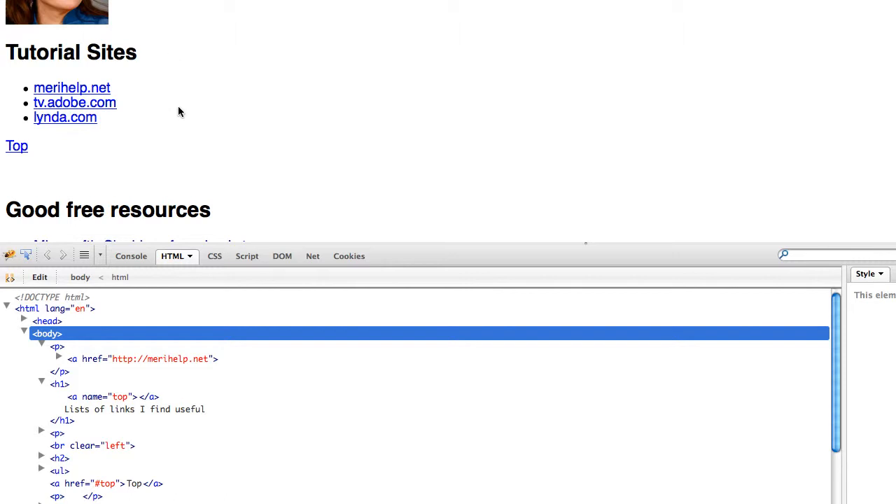
{"action": "scroll", "scroll_direction": "down", "scroll_amount": 3}
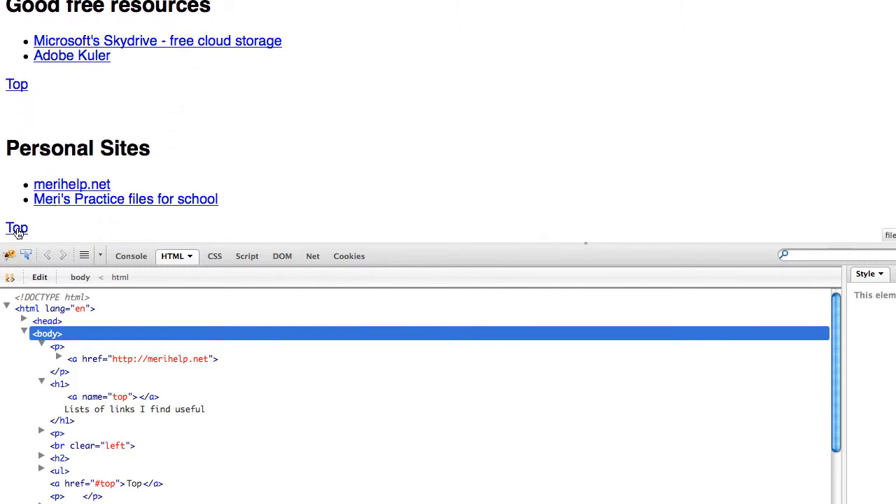
{"action": "scroll", "scroll_direction": "up", "scroll_amount": 3}
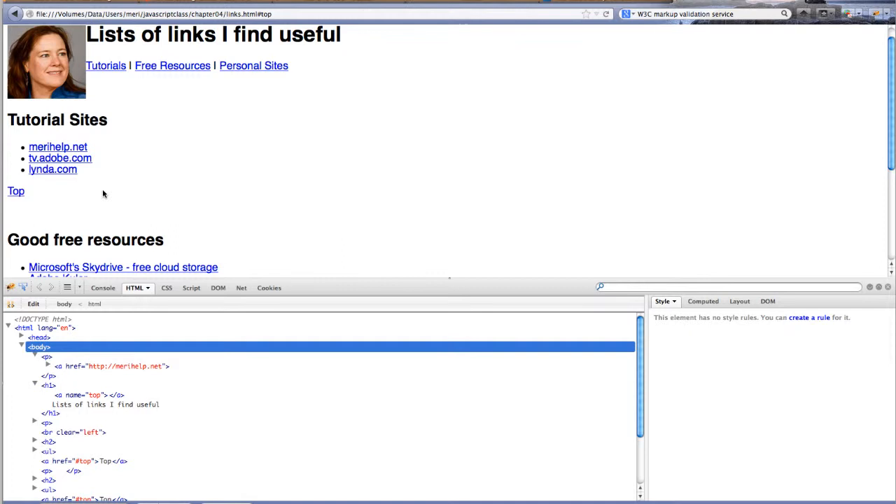
{"action": "mouse_move", "coordinate": [168, 77]}
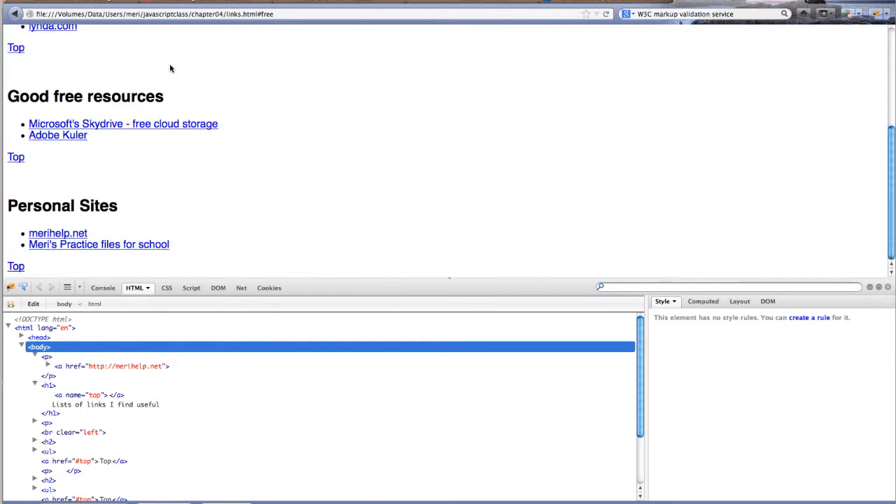
{"action": "left_click", "coordinate": [16, 266]}
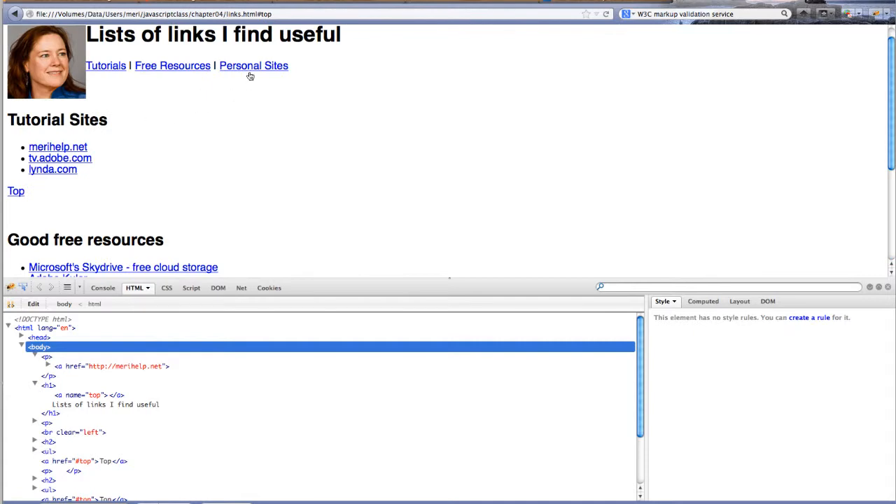
{"action": "left_click", "coordinate": [253, 65]}
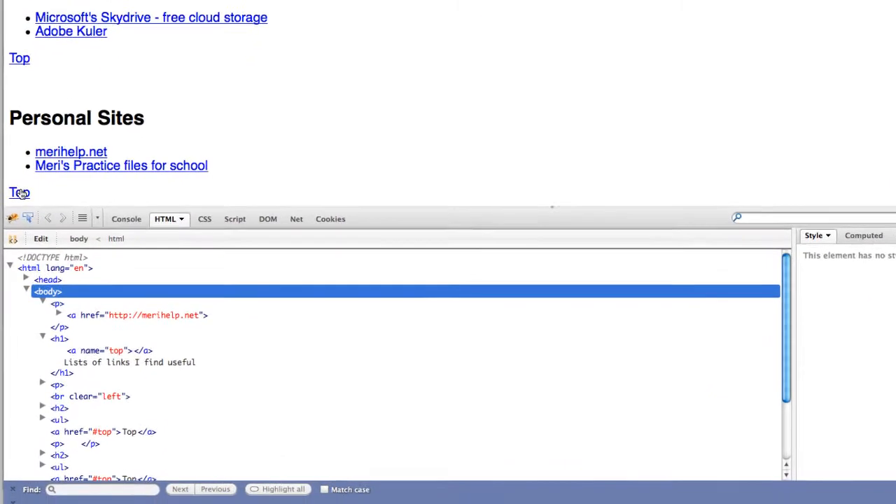
{"action": "scroll", "scroll_direction": "up", "scroll_amount": 3}
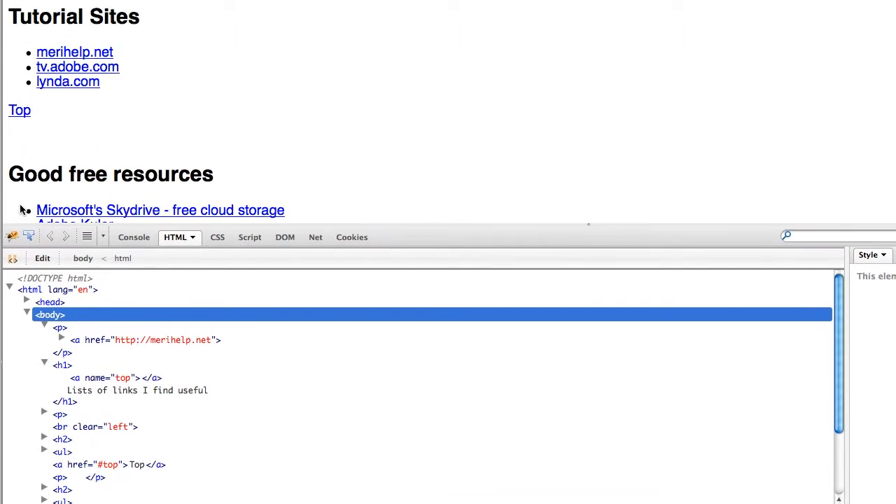
{"action": "scroll", "scroll_direction": "up", "scroll_amount": 3}
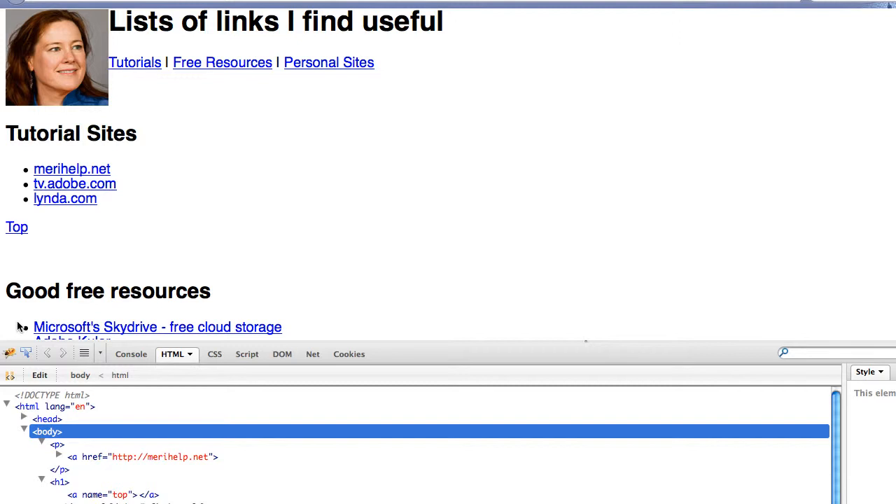
{"action": "mouse_move", "coordinate": [18, 325]}
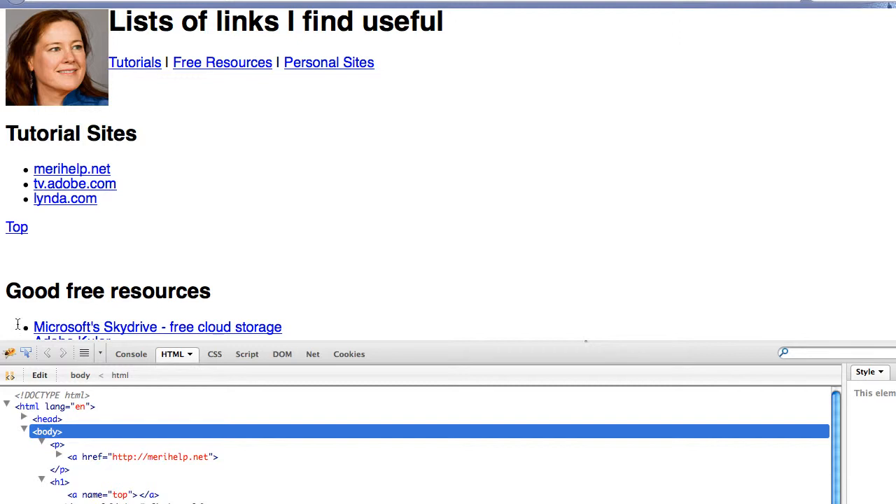
{"action": "mouse_move", "coordinate": [49, 72]}
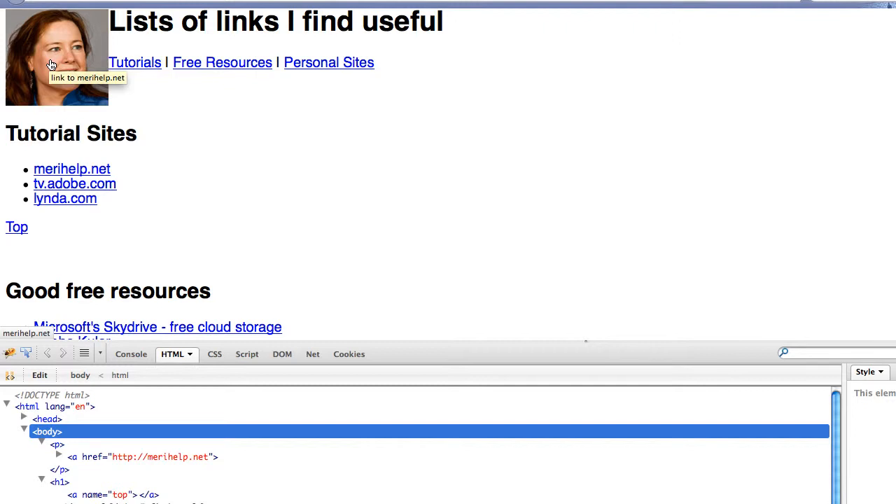
{"action": "mouse_move", "coordinate": [23, 8]}
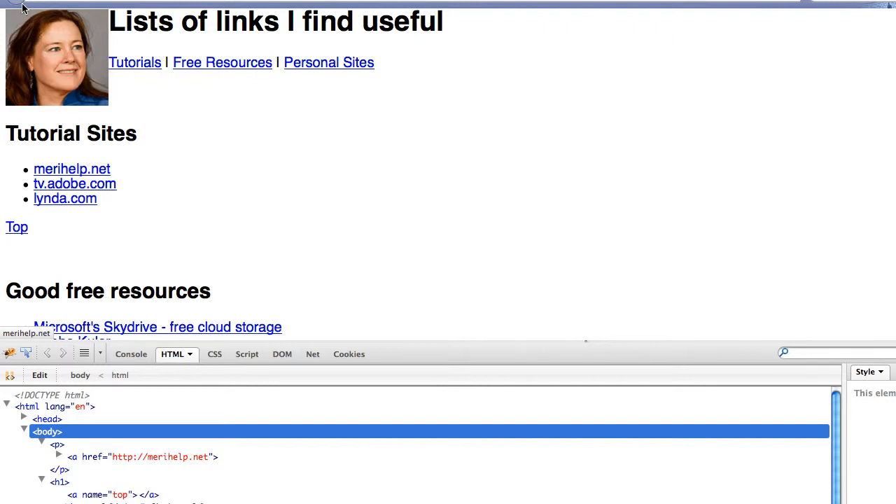
{"action": "scroll", "scroll_direction": "down", "scroll_amount": 3}
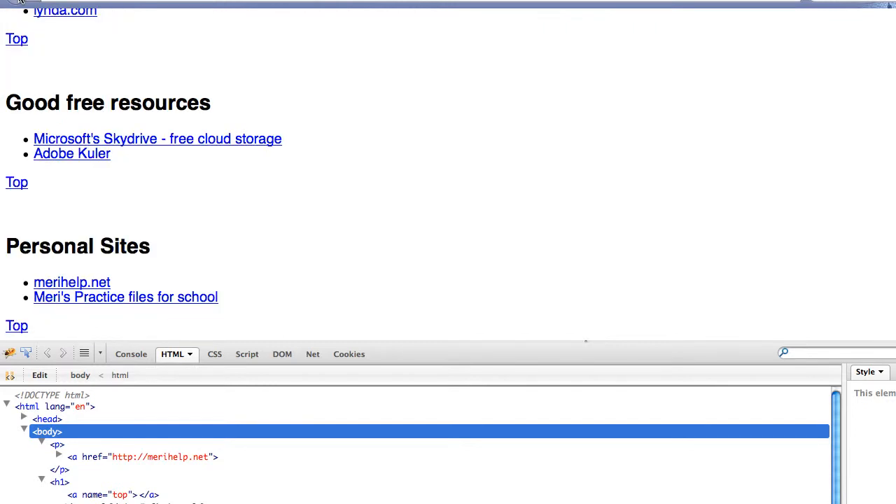
{"action": "scroll", "scroll_direction": "up", "scroll_amount": 3}
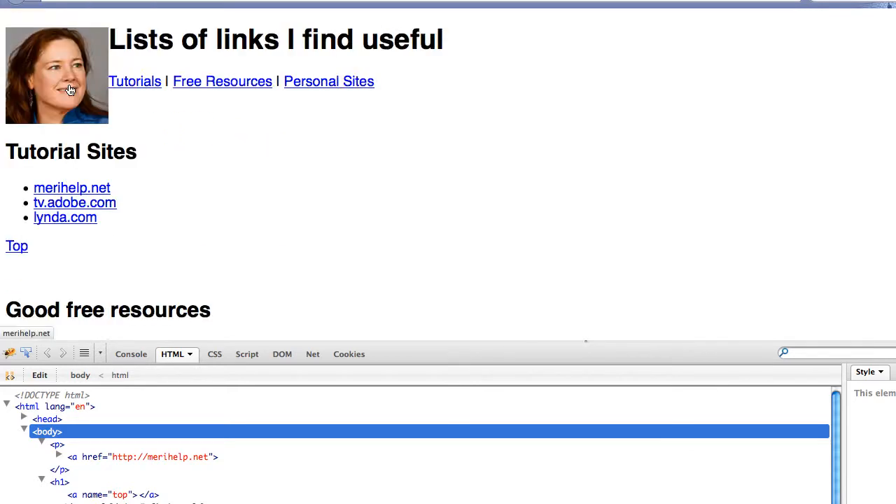
Step: Follow the headshot image link to the merihelp.net homepage
{"action": "left_click", "coordinate": [71, 188]}
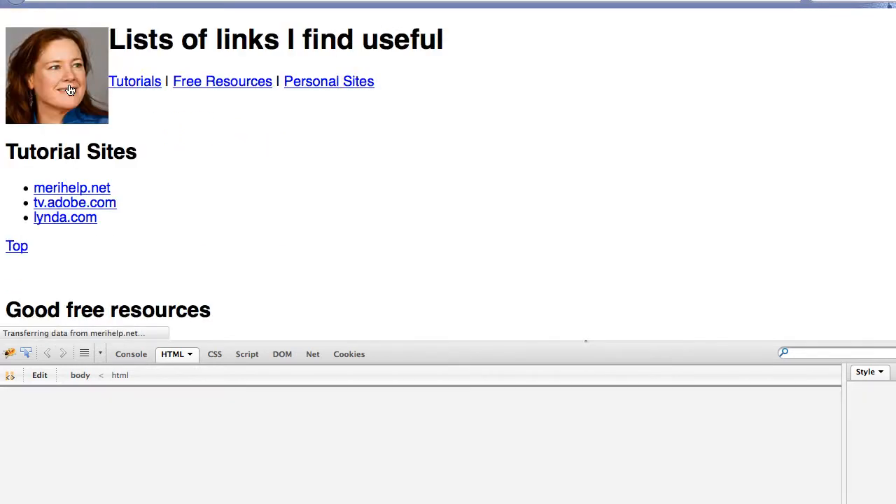
{"action": "left_click", "coordinate": [71, 188]}
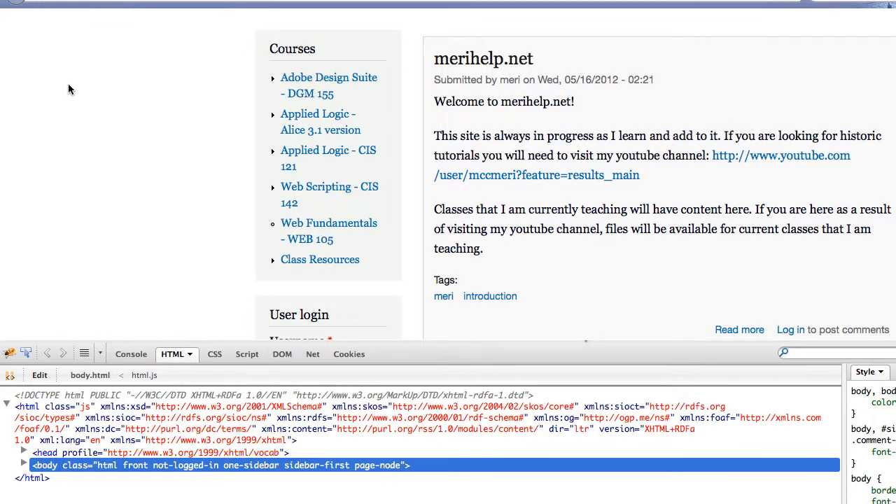
{"action": "mouse_move", "coordinate": [102, 225]}
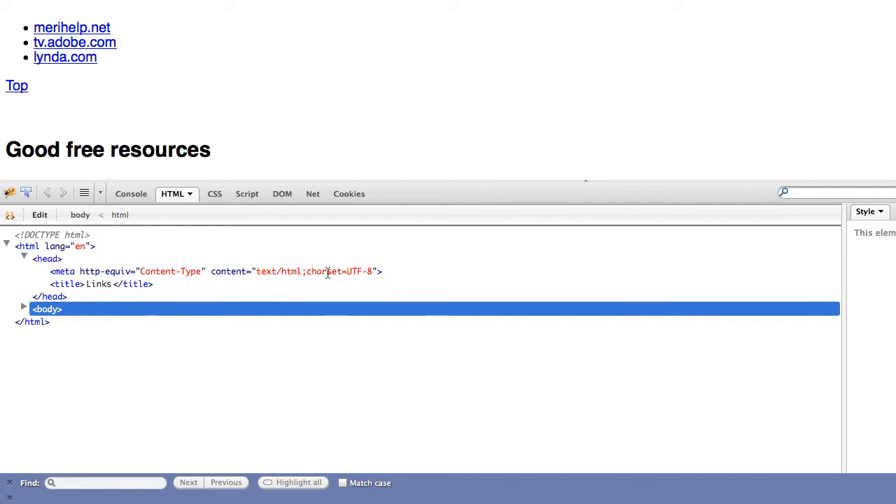
{"action": "mouse_move", "coordinate": [129, 286]}
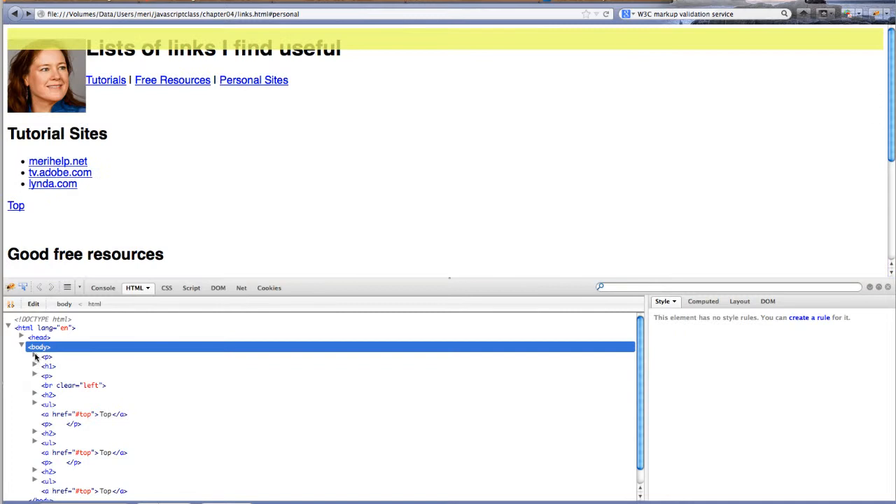
Step: Expand the body's first paragraph in the HTML panel to reveal the headshot img markup
{"action": "left_click", "coordinate": [35, 357]}
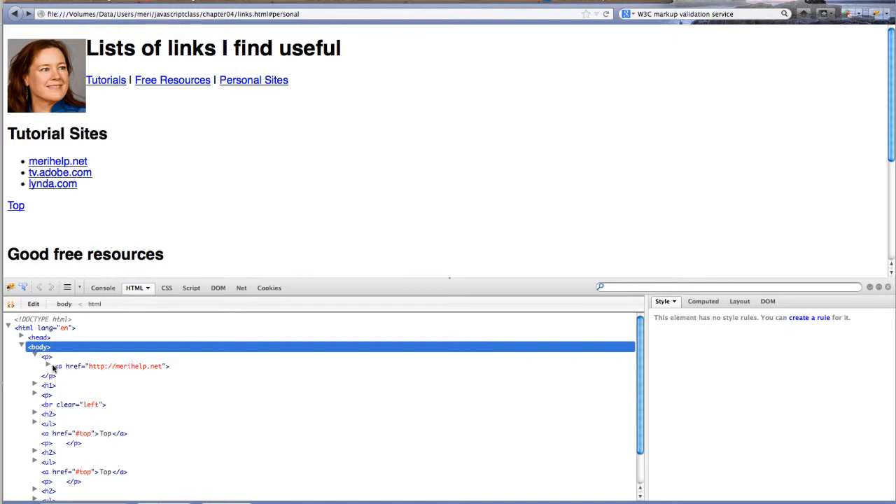
{"action": "left_click", "coordinate": [47, 365]}
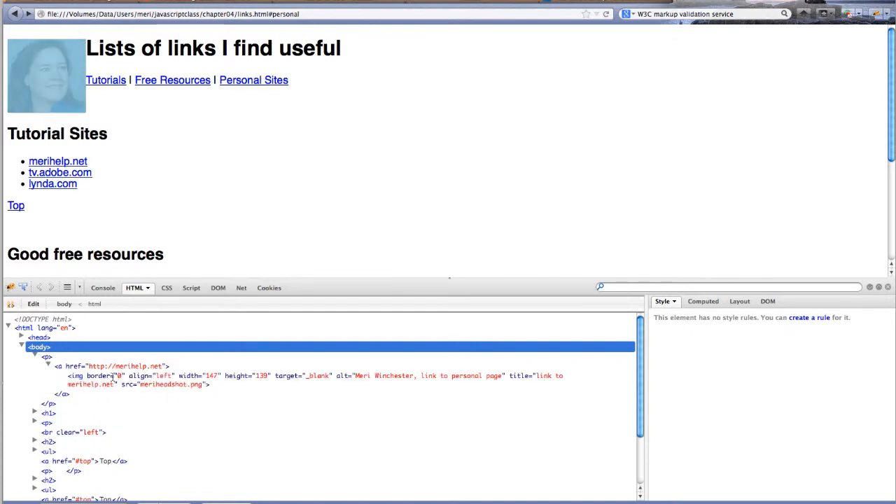
{"action": "mouse_move", "coordinate": [154, 384]}
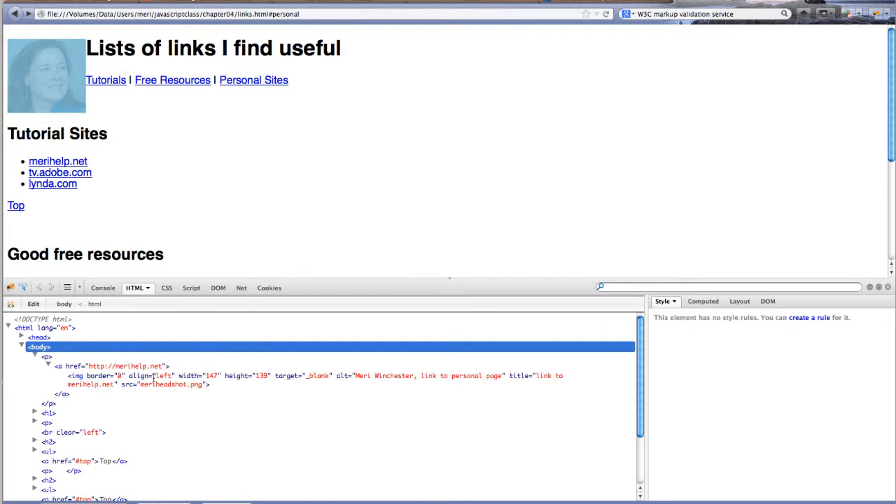
{"action": "mouse_move", "coordinate": [144, 376]}
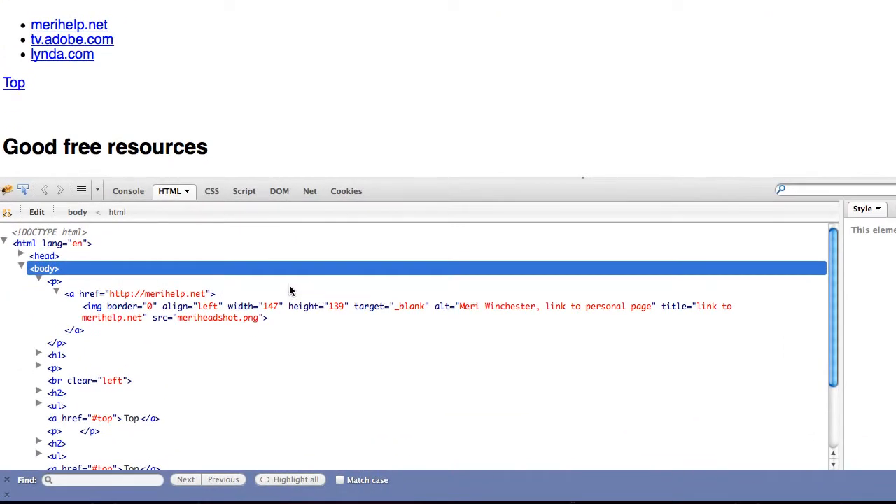
{"action": "mouse_move", "coordinate": [136, 294]}
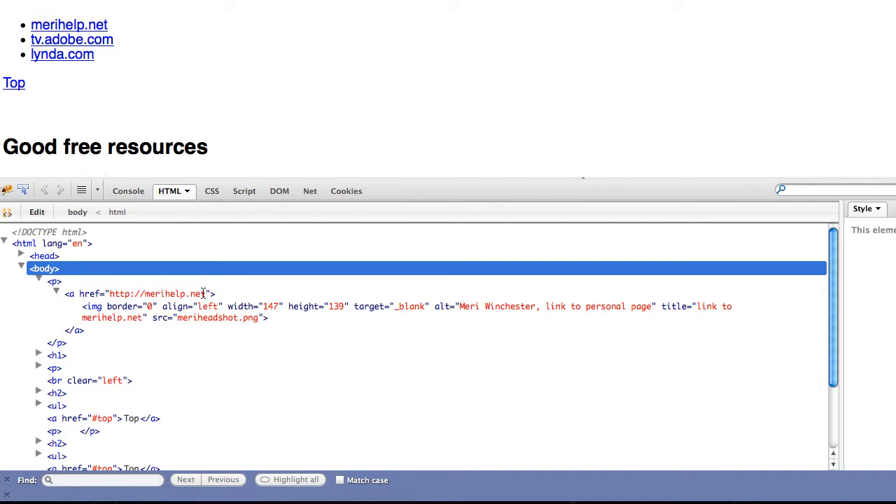
{"action": "mouse_move", "coordinate": [138, 291]}
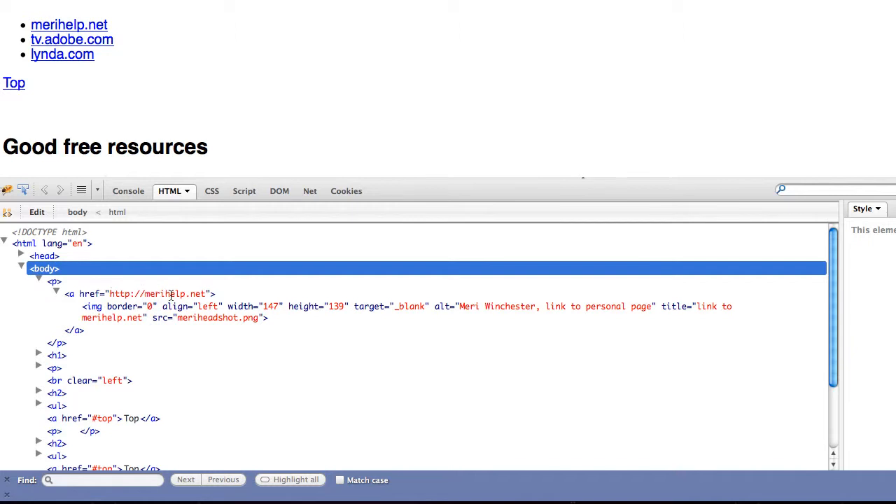
{"action": "mouse_move", "coordinate": [203, 293]}
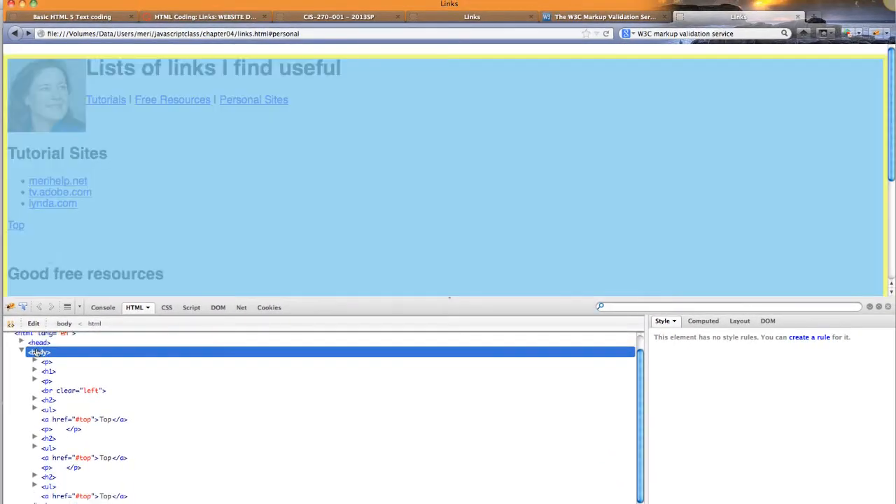
Step: Expand the h1 heading's markup and jump the page back to the top anchor
{"action": "left_click", "coordinate": [34, 372]}
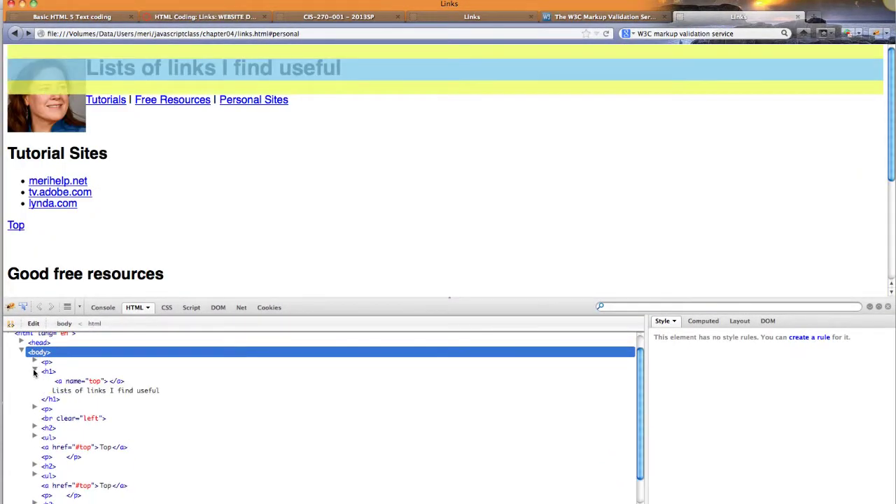
{"action": "left_click", "coordinate": [35, 371]}
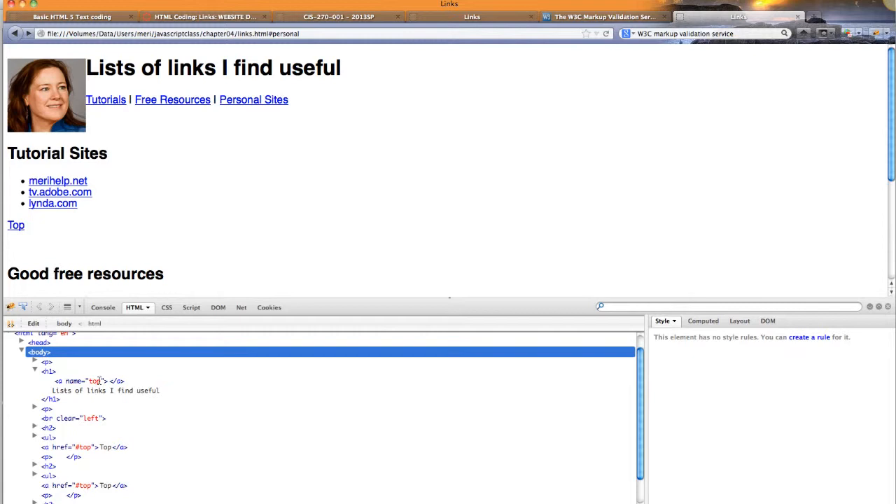
{"action": "mouse_move", "coordinate": [94, 381]}
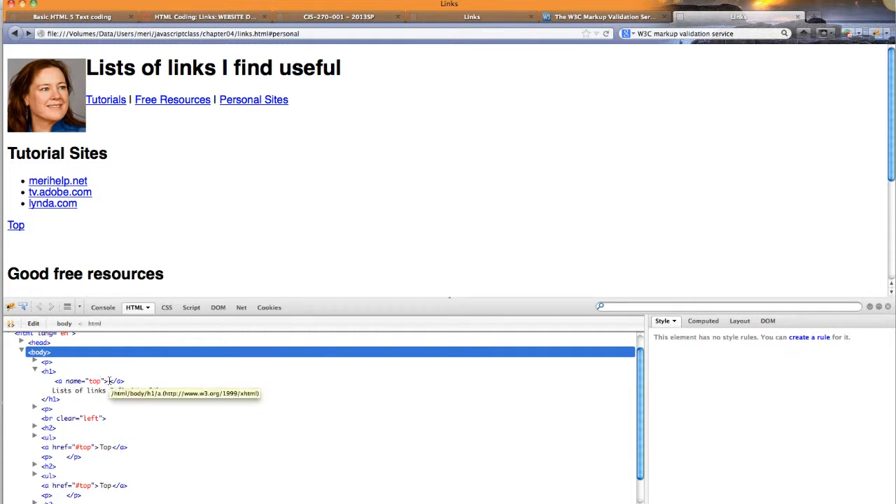
{"action": "left_click", "coordinate": [16, 225]}
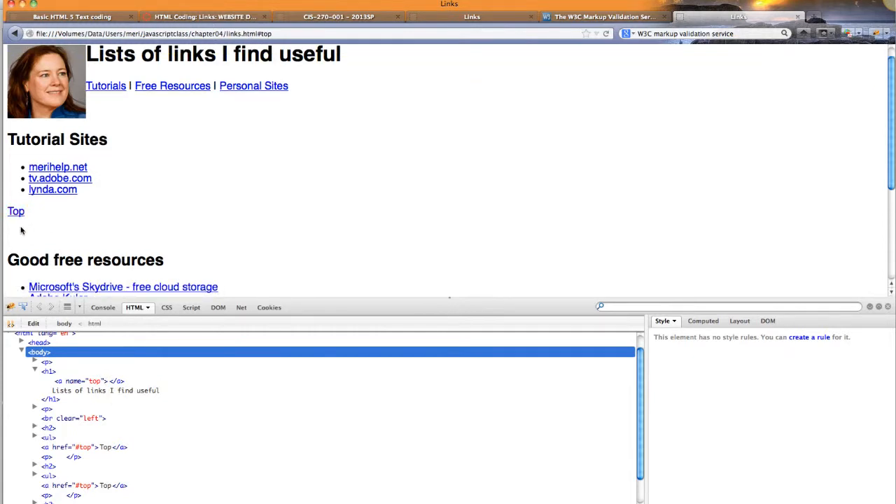
{"action": "scroll", "scroll_direction": "down", "scroll_amount": 3}
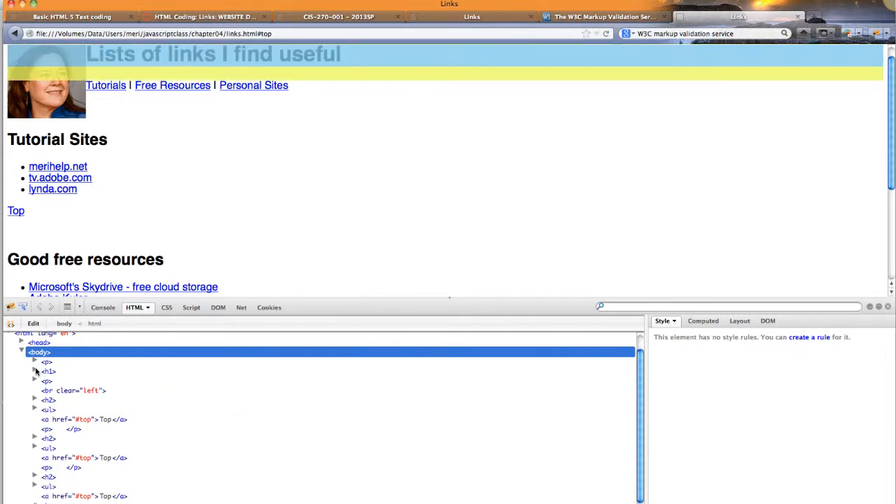
Step: Fold the h1, expand the navigation paragraph's three links, and jump to Tutorial Sites
{"action": "left_click", "coordinate": [35, 381]}
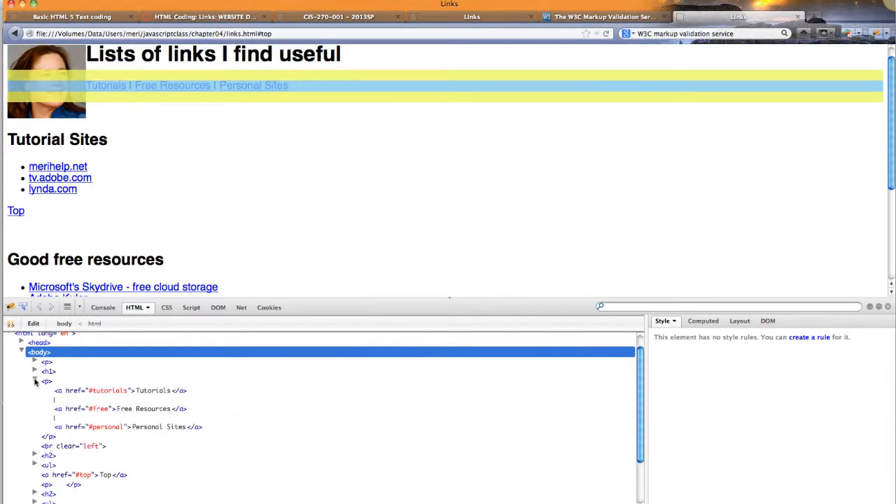
{"action": "left_click", "coordinate": [108, 390]}
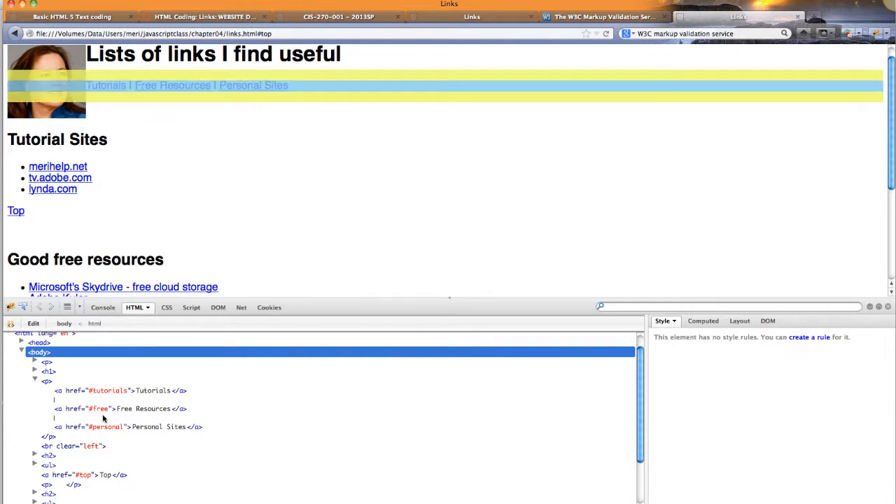
{"action": "mouse_move", "coordinate": [94, 408]}
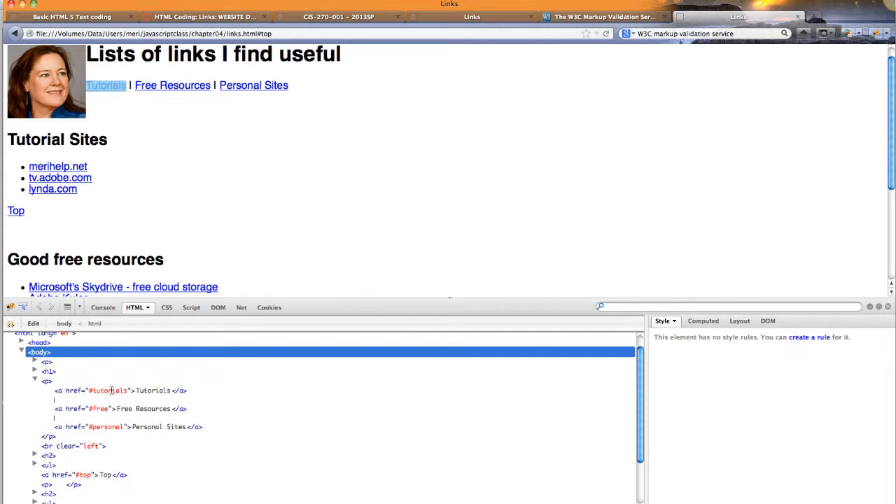
{"action": "left_click", "coordinate": [254, 84]}
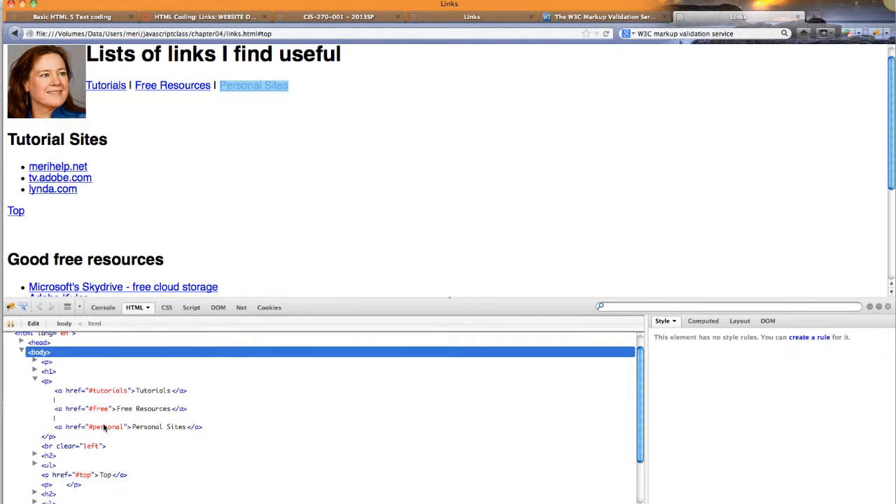
{"action": "left_click", "coordinate": [106, 84]}
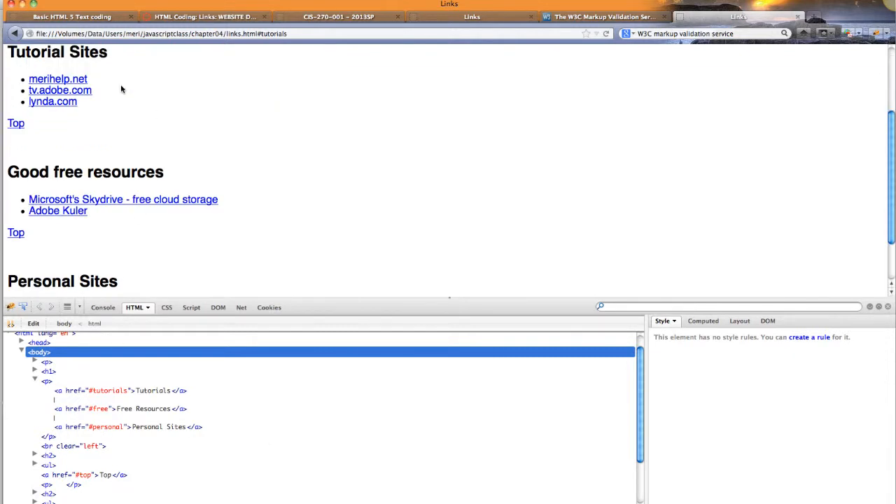
{"action": "mouse_move", "coordinate": [58, 59]}
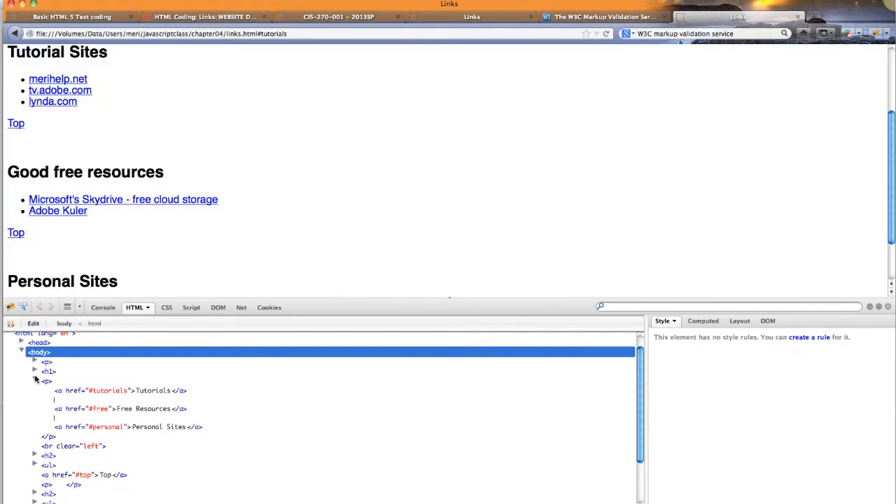
Step: Fold the navigation paragraph and Tutorial Sites heading, and expand the list's three items
{"action": "left_click", "coordinate": [35, 381]}
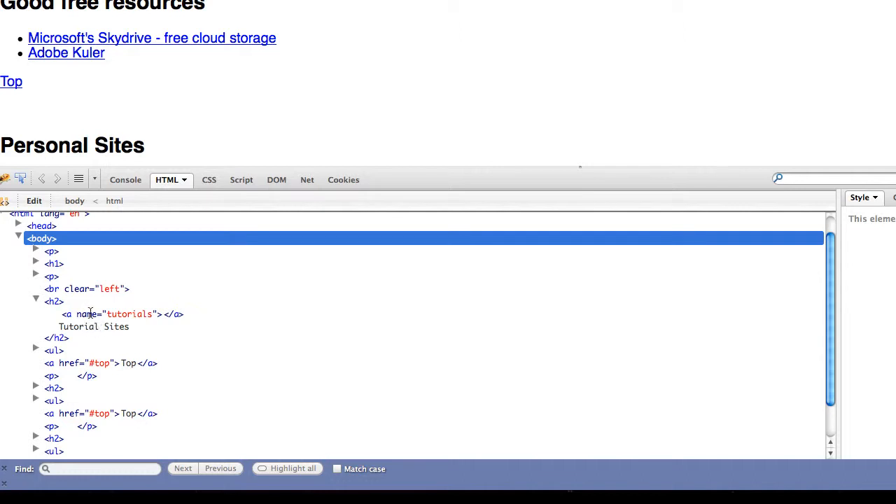
{"action": "mouse_move", "coordinate": [119, 146]}
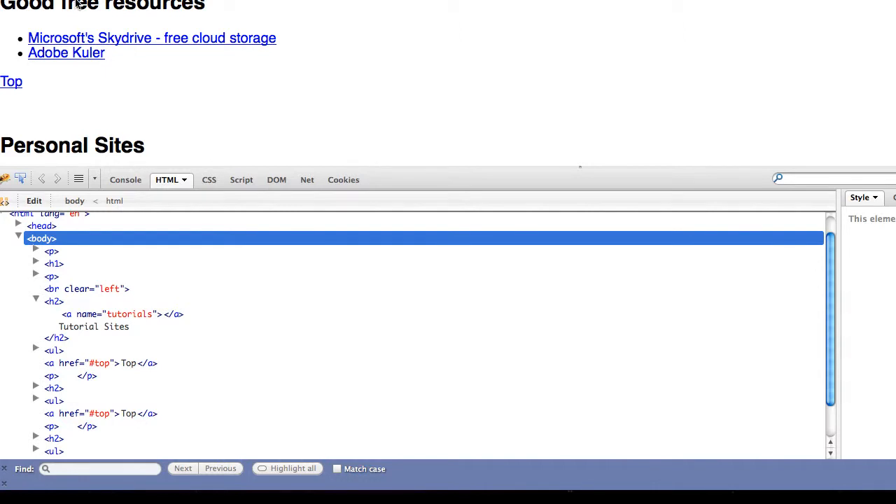
{"action": "left_click", "coordinate": [35, 299]}
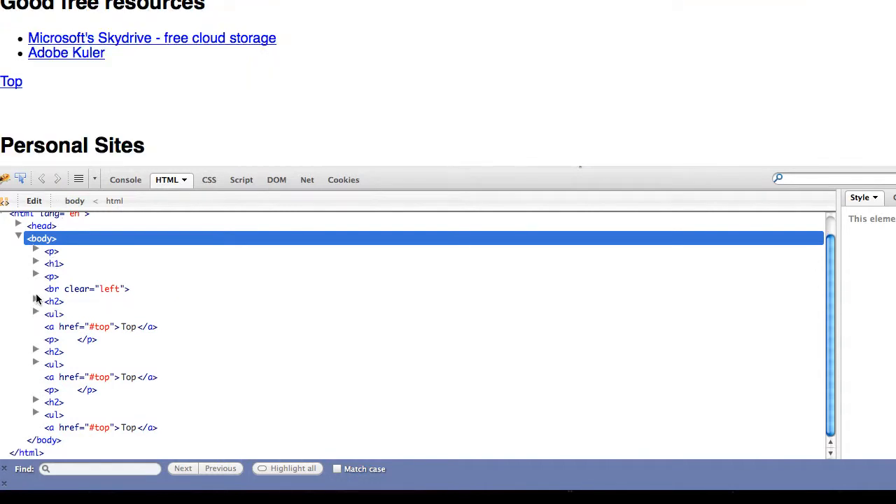
{"action": "left_click", "coordinate": [36, 313]}
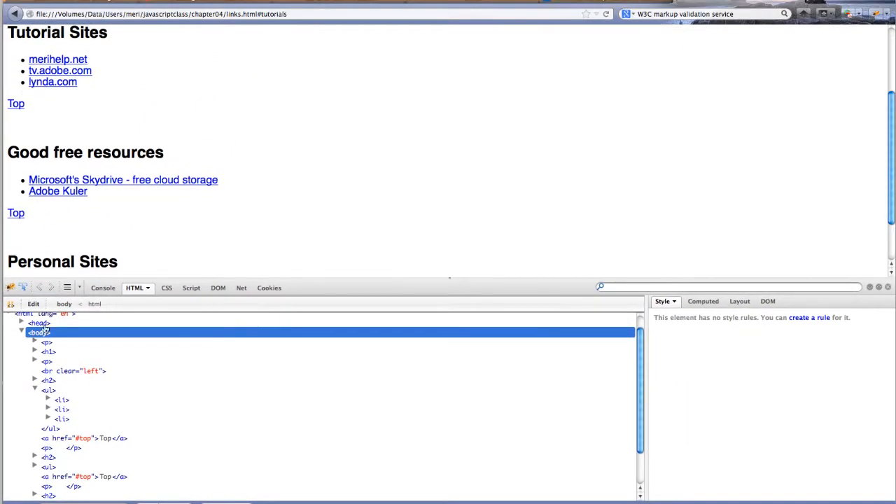
Step: Reveal the merihelp.net and tv.adobe.com _blank link markup and return to the Links page
{"action": "left_click", "coordinate": [48, 399]}
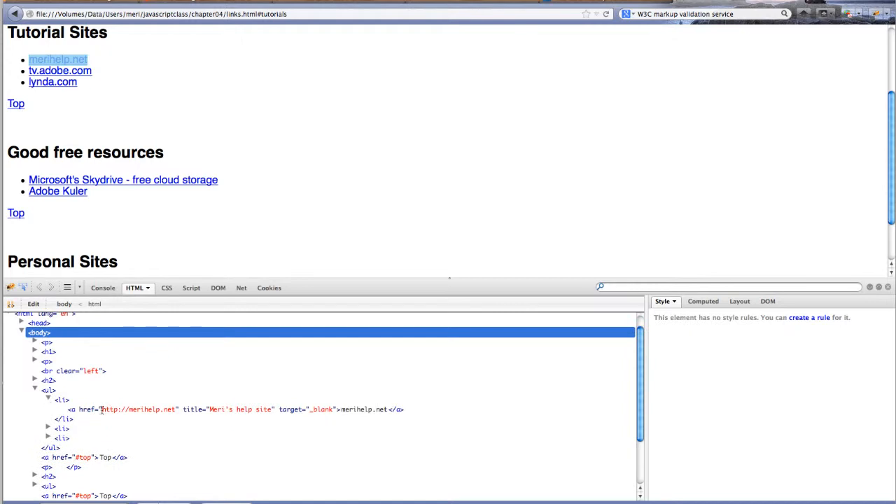
{"action": "mouse_move", "coordinate": [168, 408]}
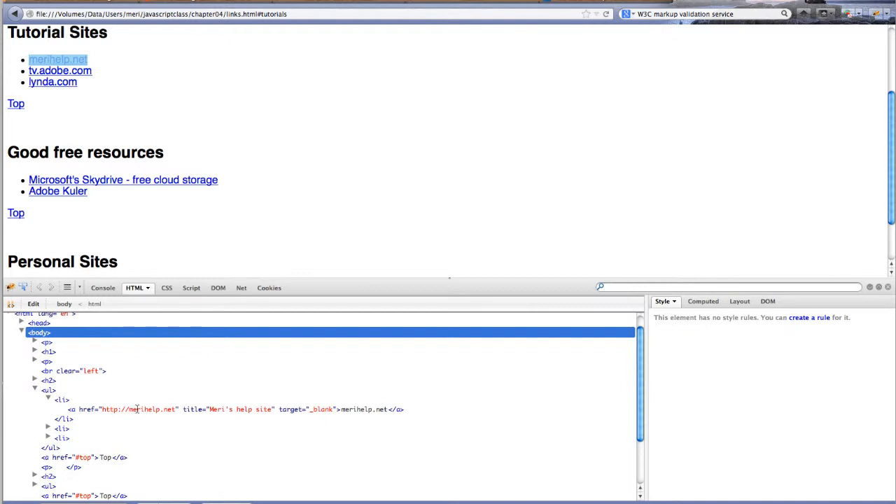
{"action": "mouse_move", "coordinate": [244, 408]}
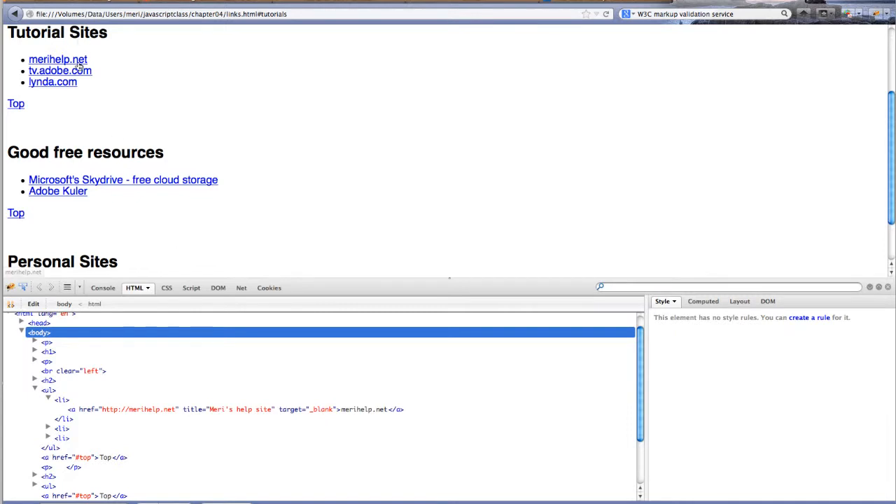
{"action": "left_click", "coordinate": [58, 59]}
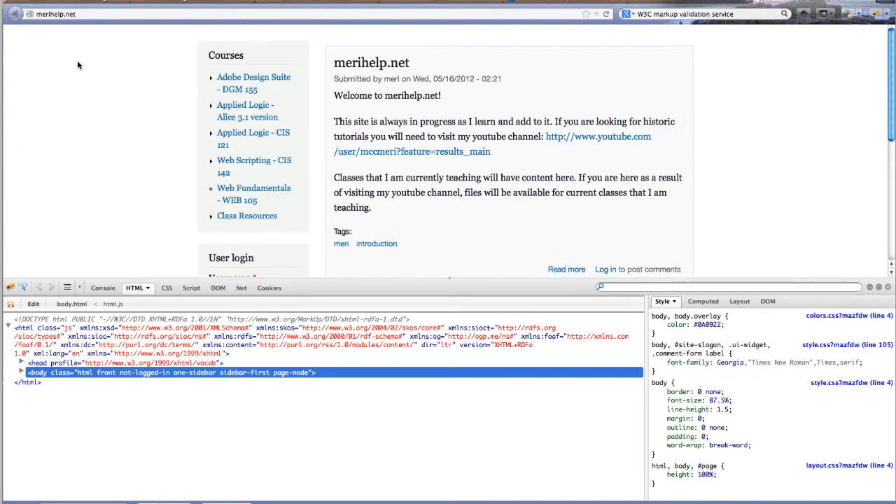
{"action": "mouse_move", "coordinate": [793, 2]}
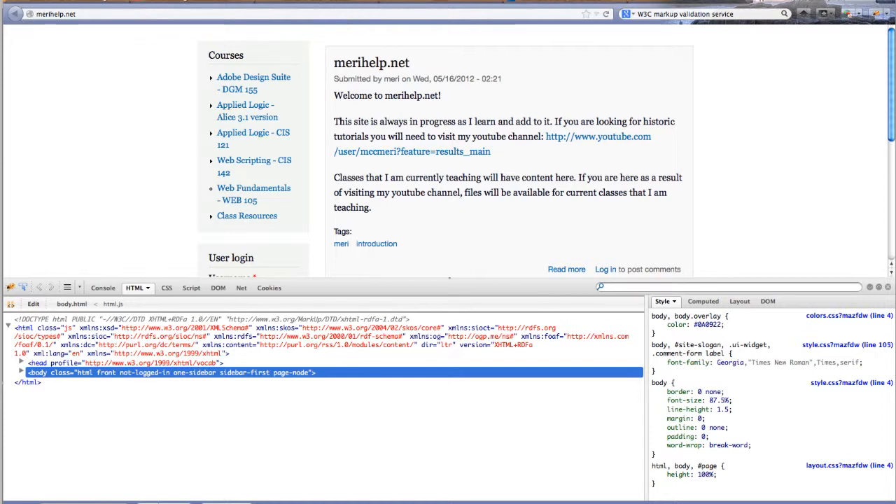
{"action": "left_click", "coordinate": [16, 14]}
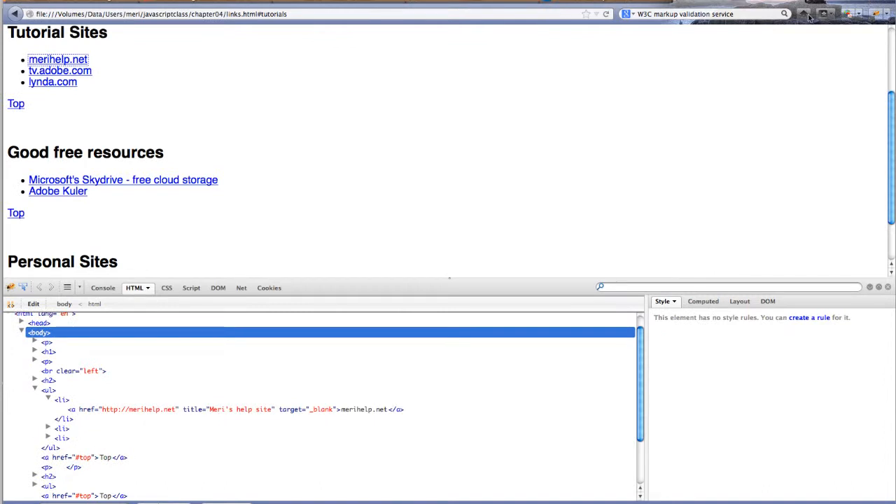
{"action": "mouse_move", "coordinate": [469, 150]}
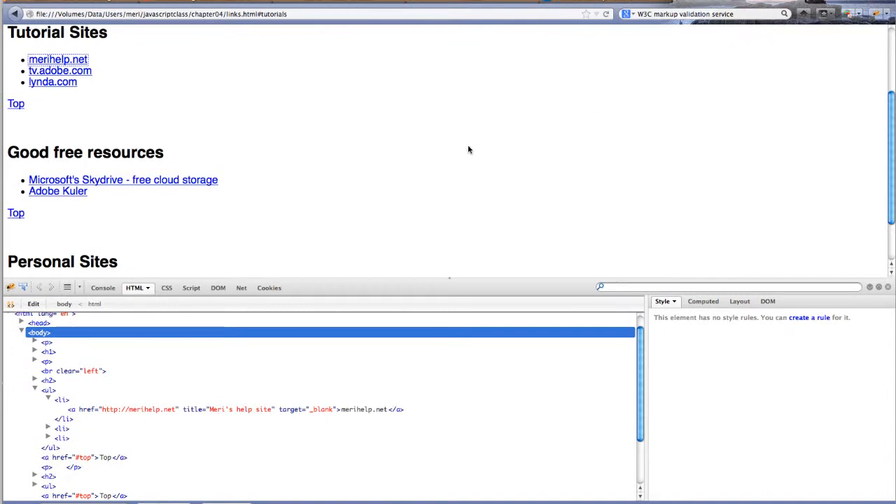
{"action": "mouse_move", "coordinate": [371, 229]}
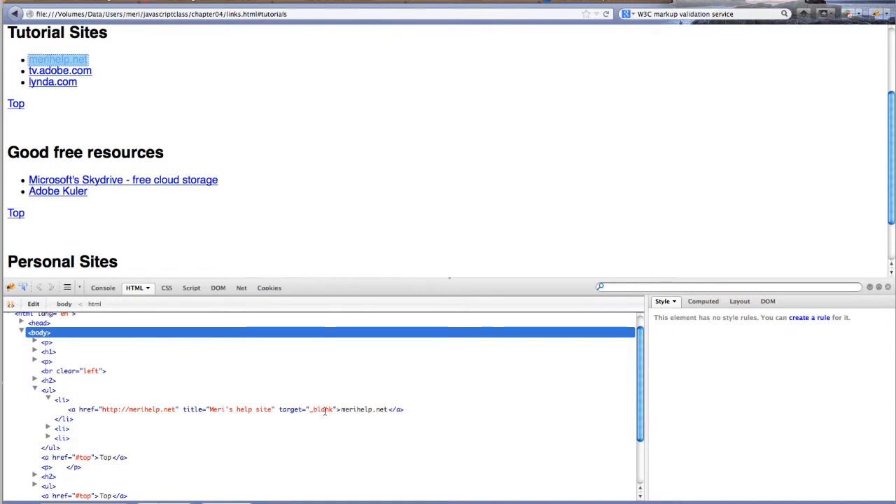
{"action": "mouse_move", "coordinate": [323, 410]}
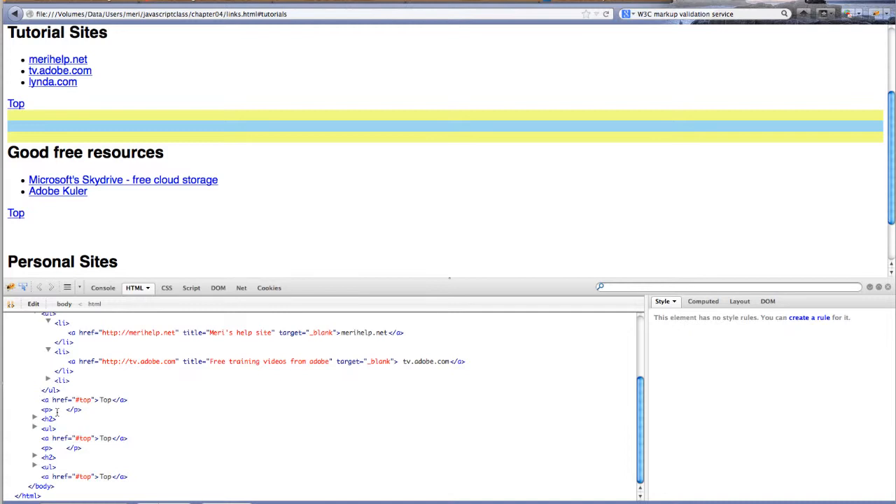
{"action": "left_click", "coordinate": [35, 418]}
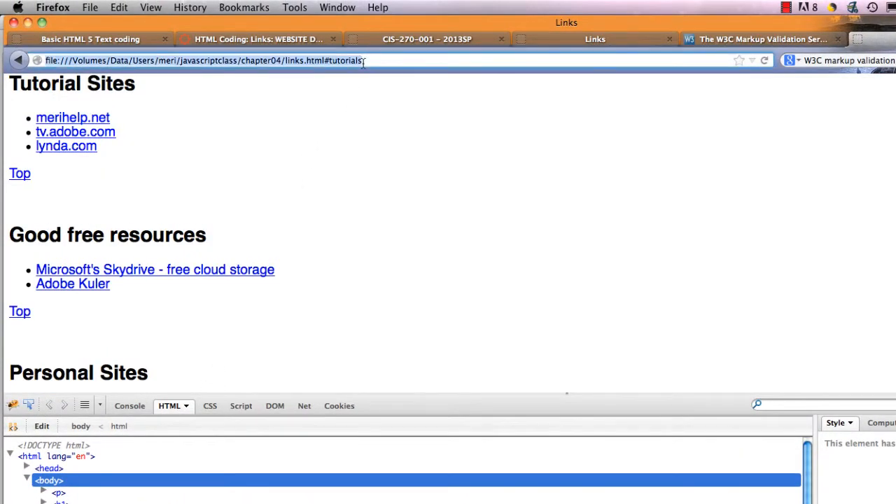
Step: Load meri.mccdgm.net from the address bar
{"action": "type", "text": "mer"}
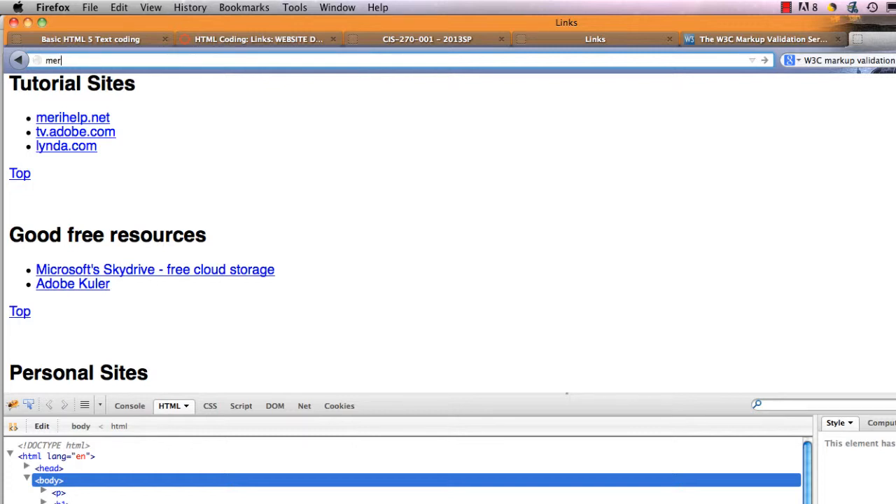
{"action": "type", "text": "i.mccdg"}
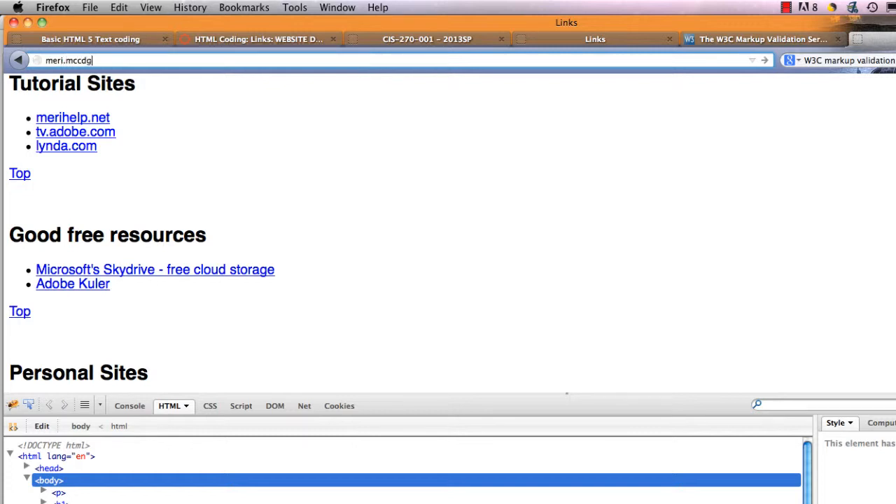
{"action": "key", "text": "Return"}
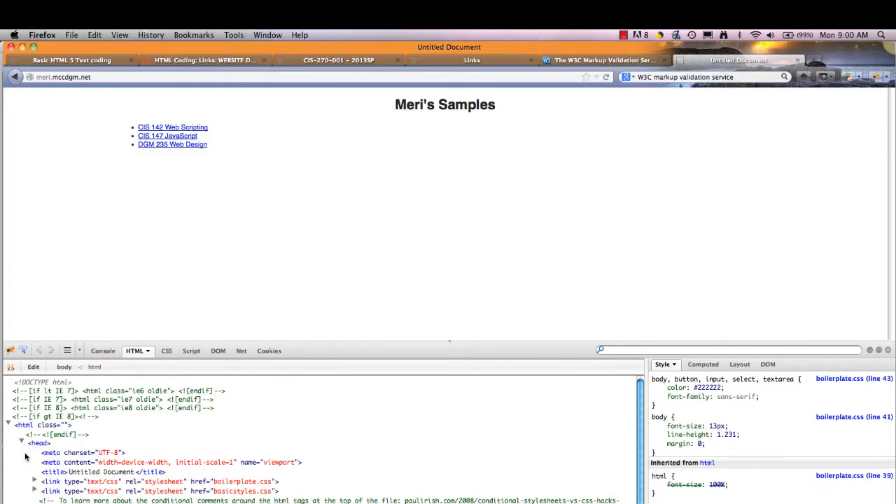
Step: Expand the body, gridContainer and LayoutDiv1 markup, then open CIS 142 Web Scripting
{"action": "left_click", "coordinate": [40, 452]}
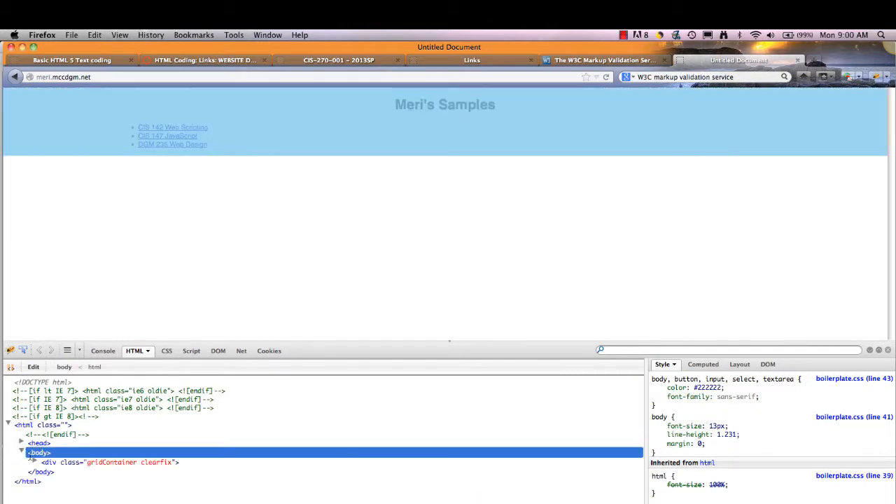
{"action": "left_click", "coordinate": [33, 462]}
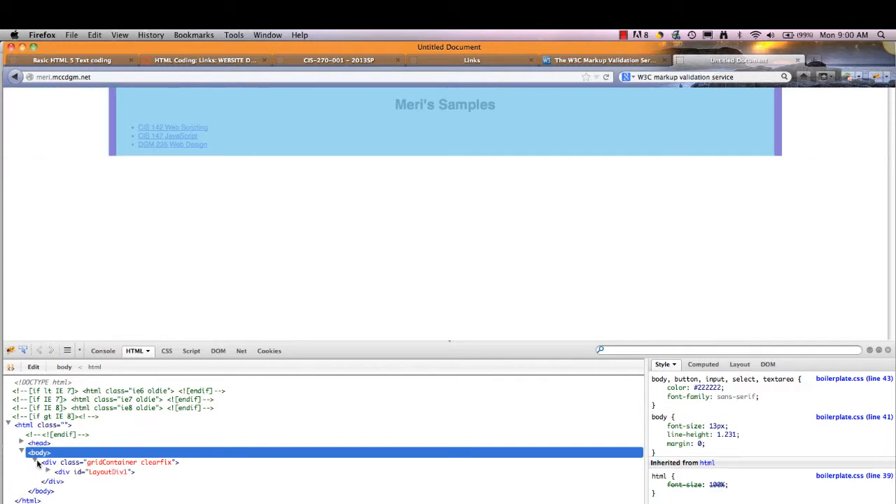
{"action": "left_click", "coordinate": [49, 472]}
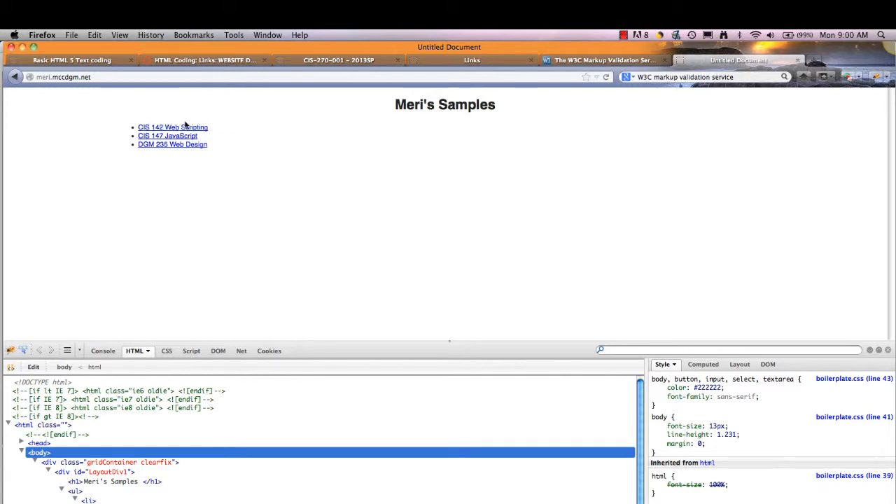
{"action": "left_click", "coordinate": [171, 126]}
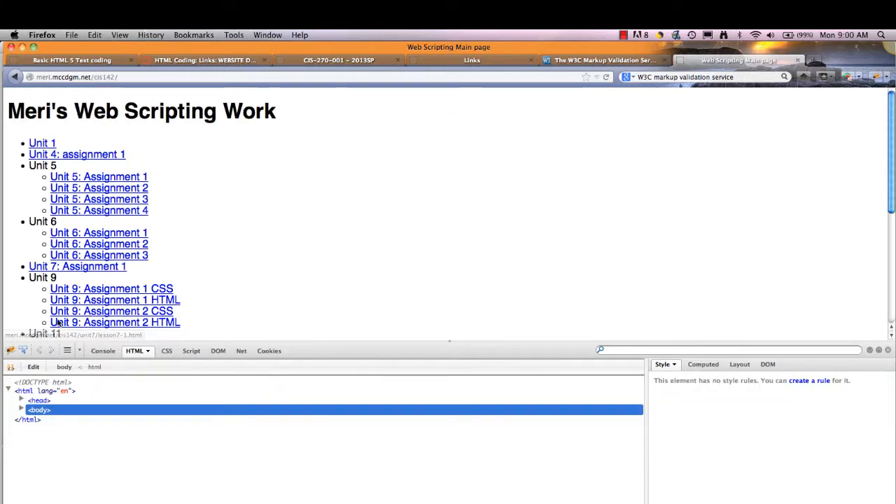
Step: Expand body, nav, the list and the Unit 4 item to show href unit4/unit4-1.html
{"action": "left_click", "coordinate": [22, 409]}
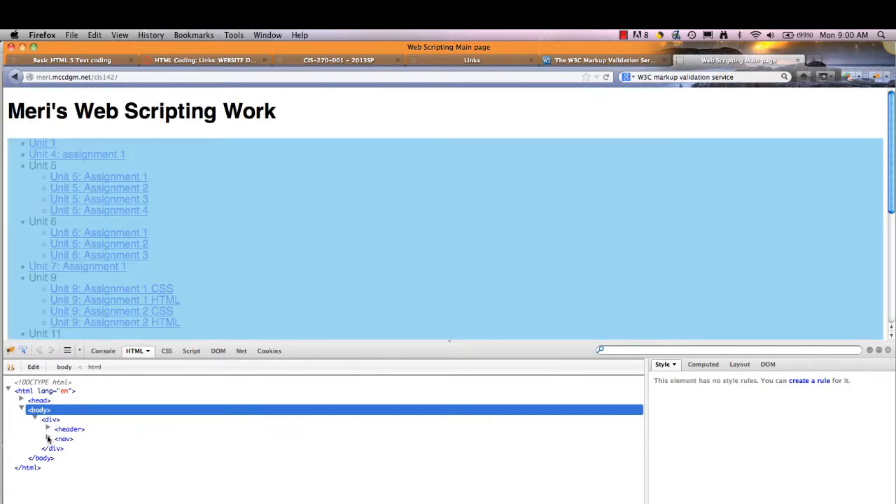
{"action": "left_click", "coordinate": [48, 438]}
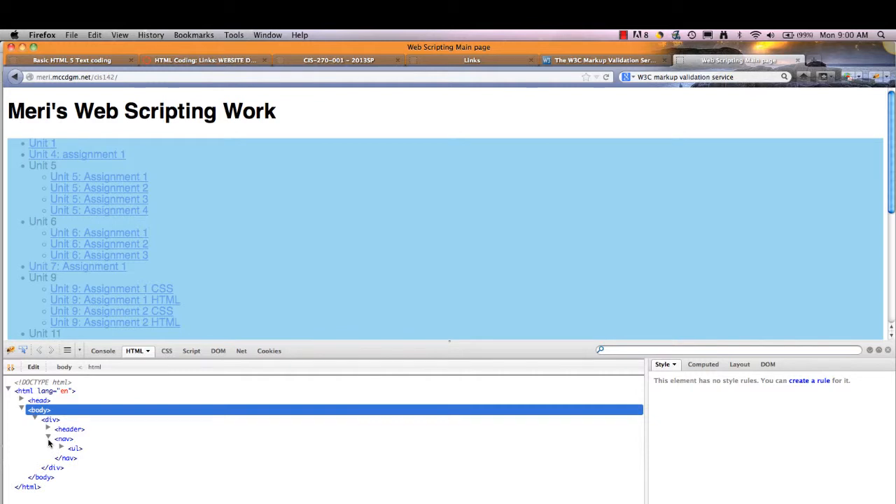
{"action": "left_click", "coordinate": [61, 448]}
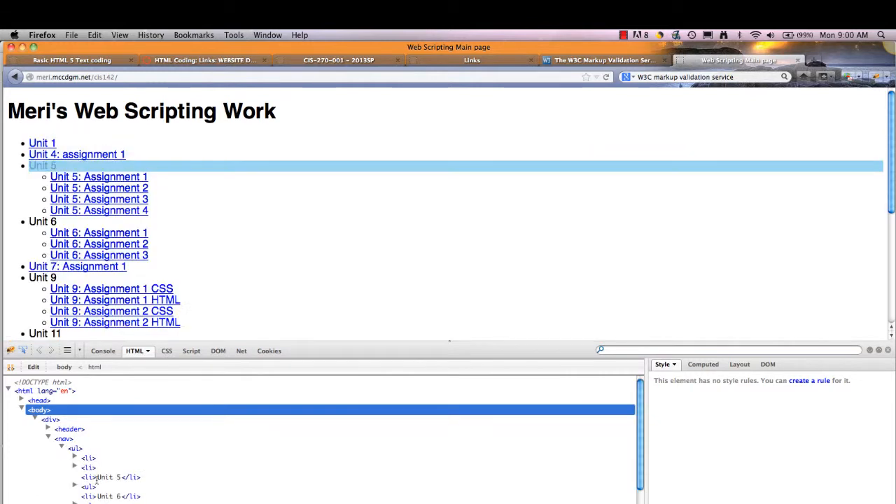
{"action": "left_click", "coordinate": [75, 467]}
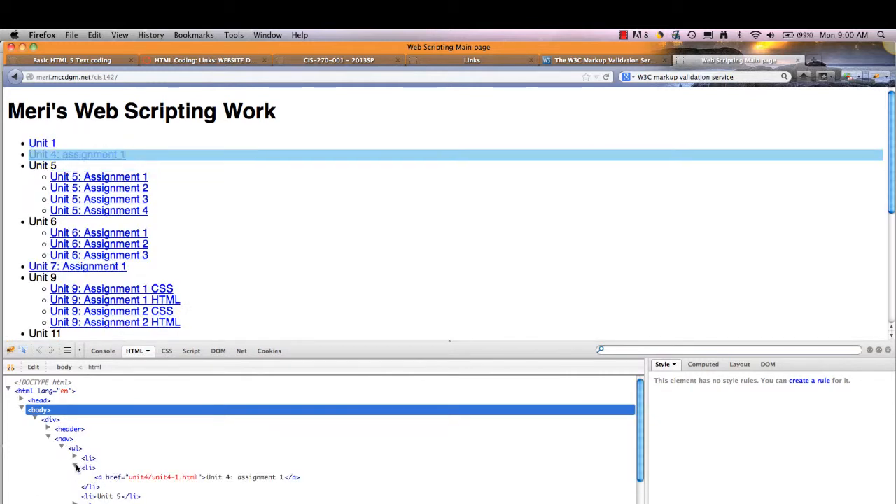
{"action": "left_click", "coordinate": [74, 468]}
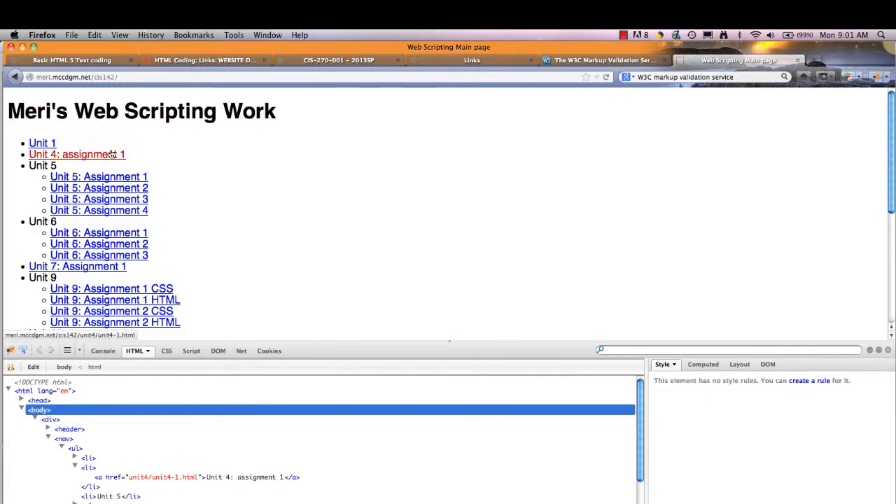
Step: Follow the 'Unit 4: assignment 1' link to the lesson 4.1 page
{"action": "left_click", "coordinate": [77, 154]}
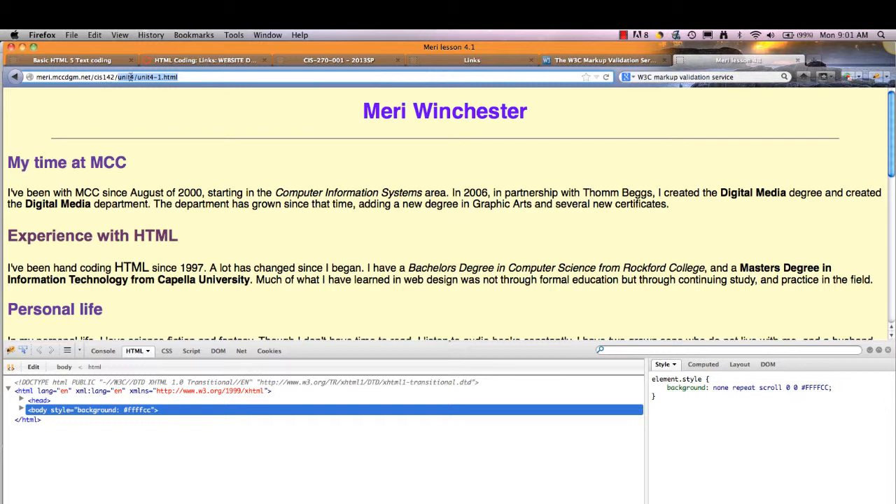
{"action": "mouse_move", "coordinate": [161, 133]}
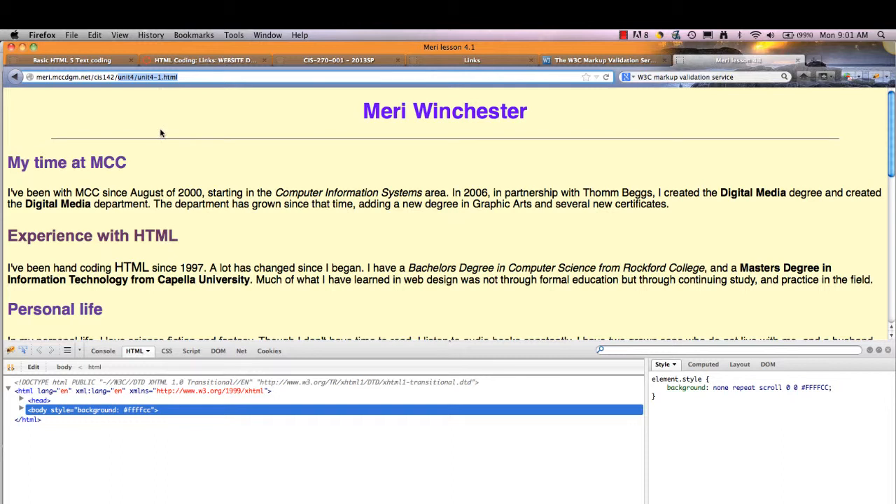
{"action": "mouse_move", "coordinate": [161, 89]}
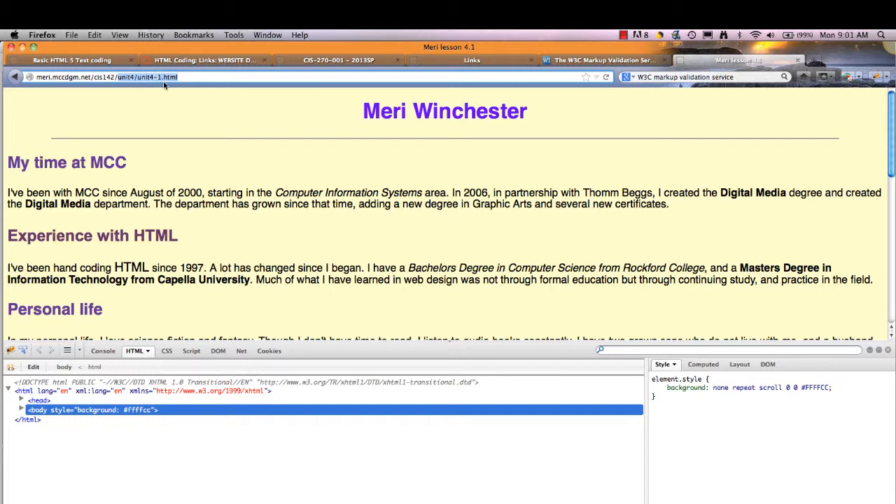
{"action": "mouse_move", "coordinate": [118, 102]}
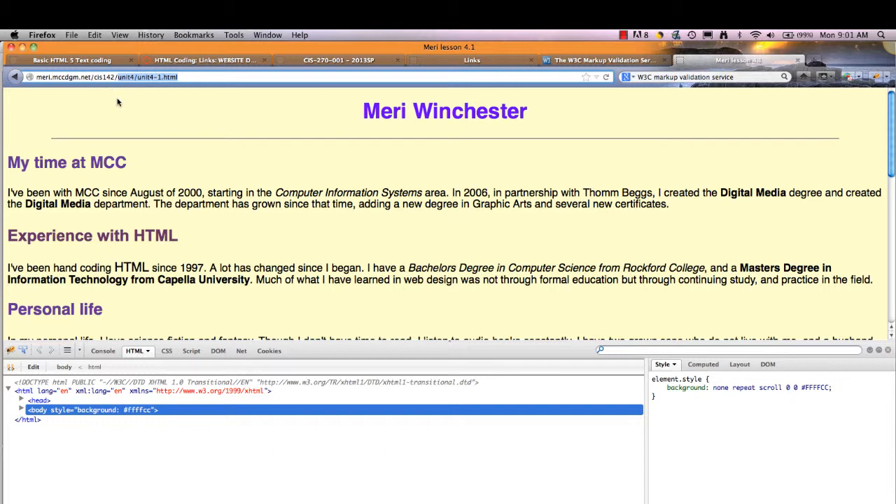